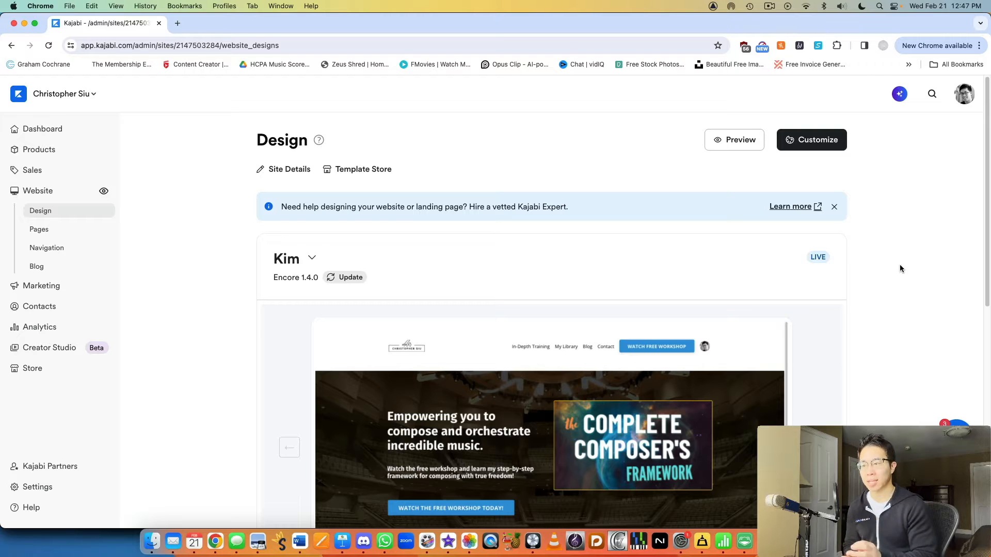
{"action": "mouse_move", "coordinate": [749, 305]}
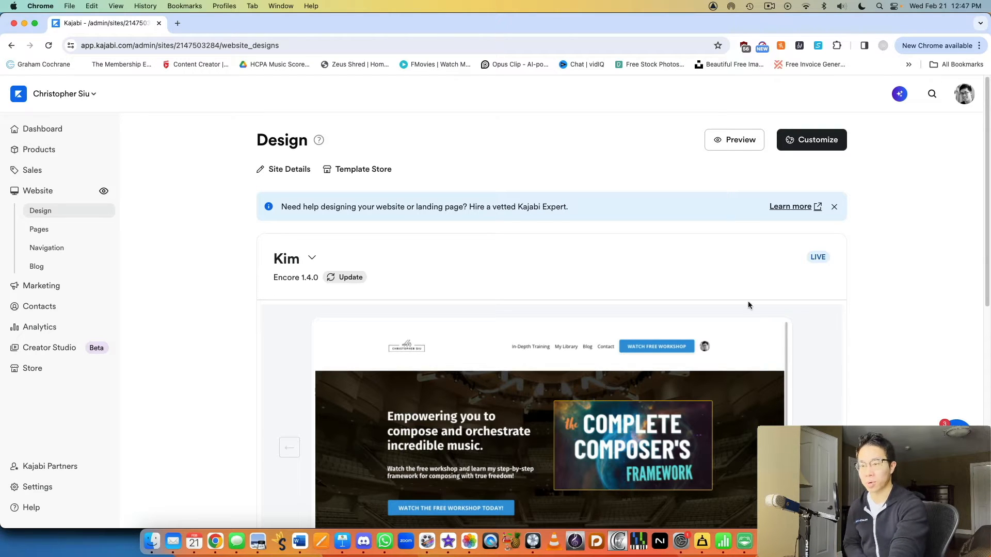
{"action": "mouse_move", "coordinate": [630, 179]}
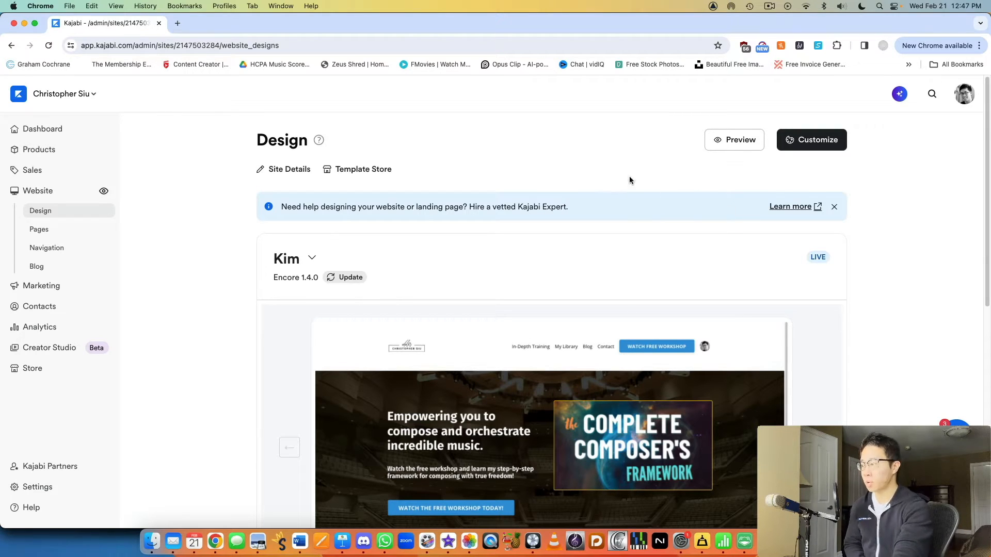
{"action": "mouse_move", "coordinate": [54, 203]}
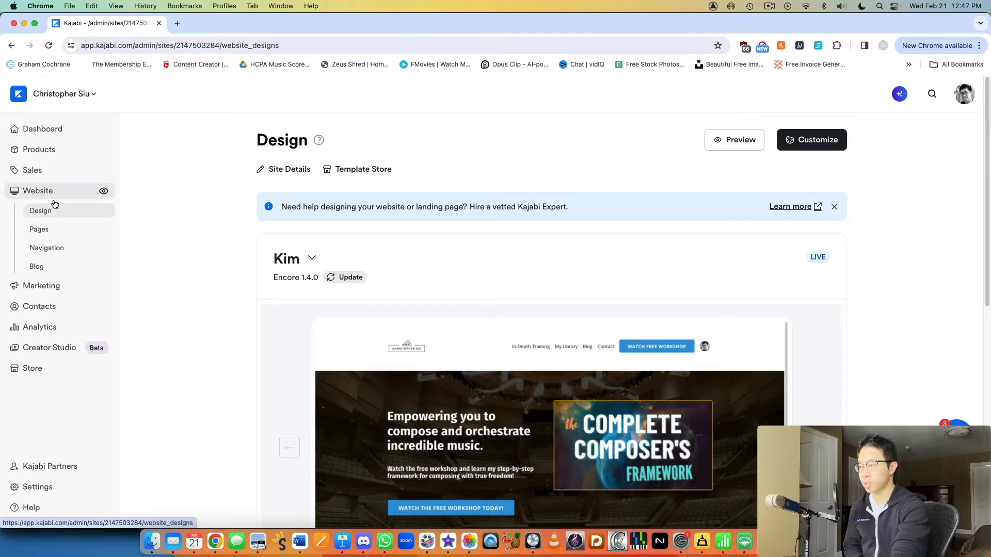
{"action": "mouse_move", "coordinate": [565, 211]}
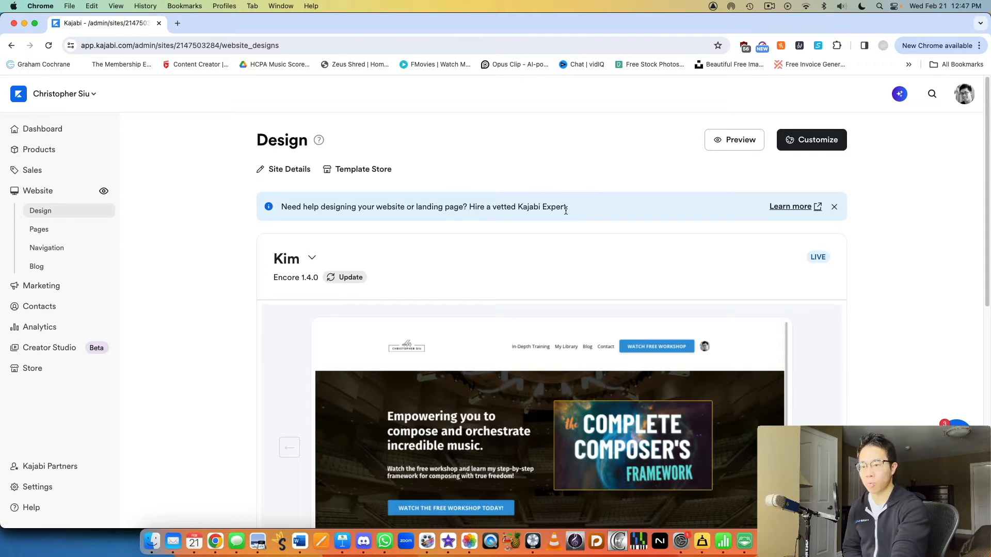
Step: Scroll the Design page down past the live Kim theme to the saved Carl template
{"action": "scroll", "scroll_direction": "down", "scroll_amount": 3}
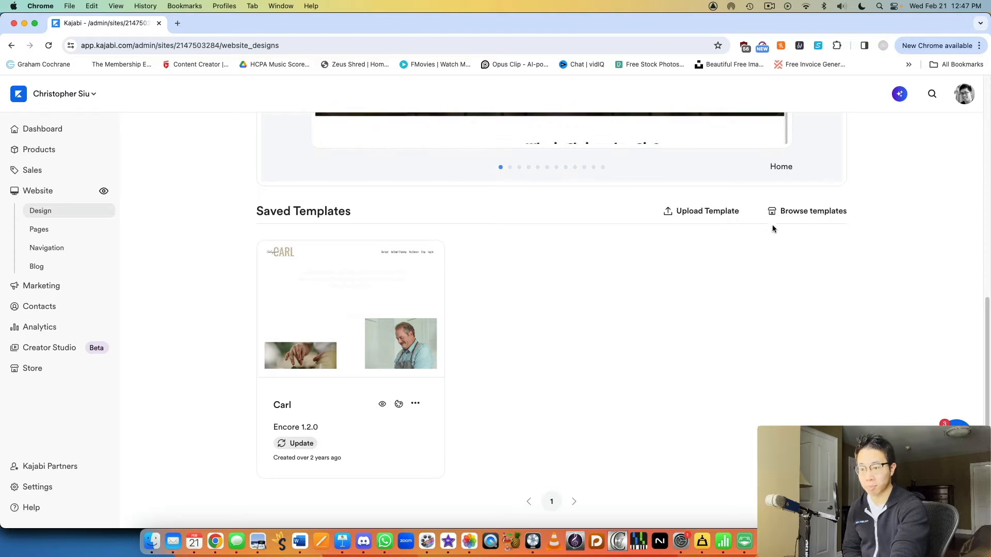
Step: Browse the Template Store and scroll down to the free Kim template card
{"action": "left_click", "coordinate": [807, 211]}
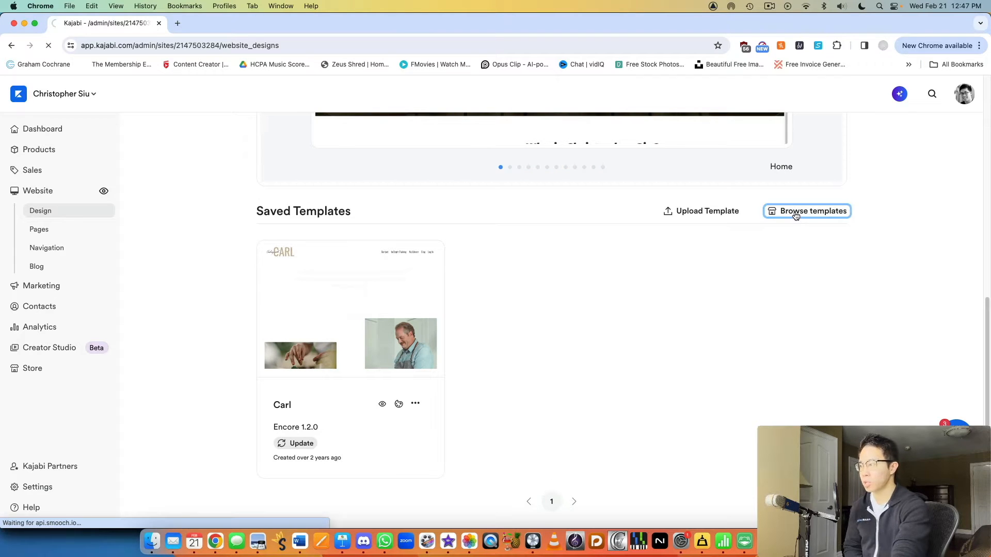
{"action": "left_click", "coordinate": [808, 210]}
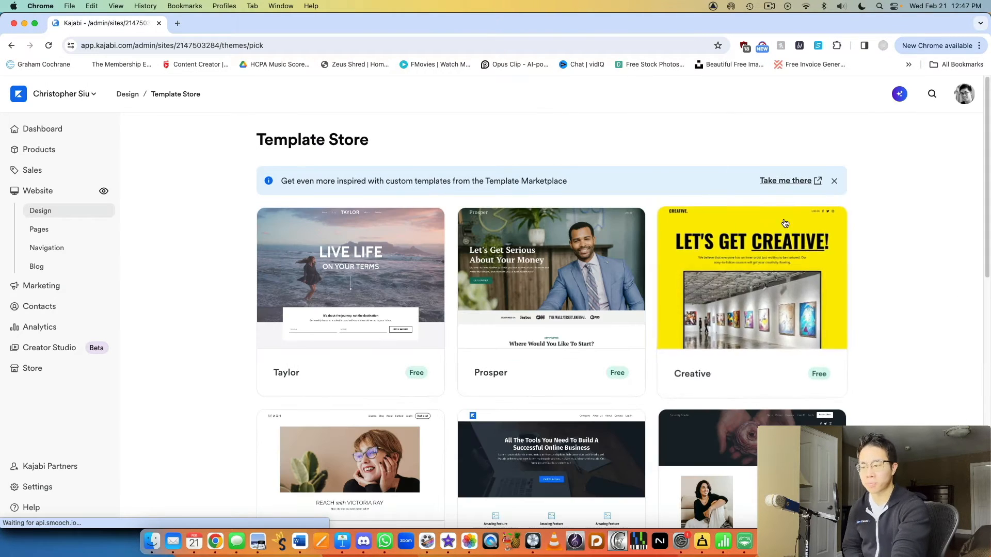
{"action": "scroll", "scroll_direction": "down", "scroll_amount": 3}
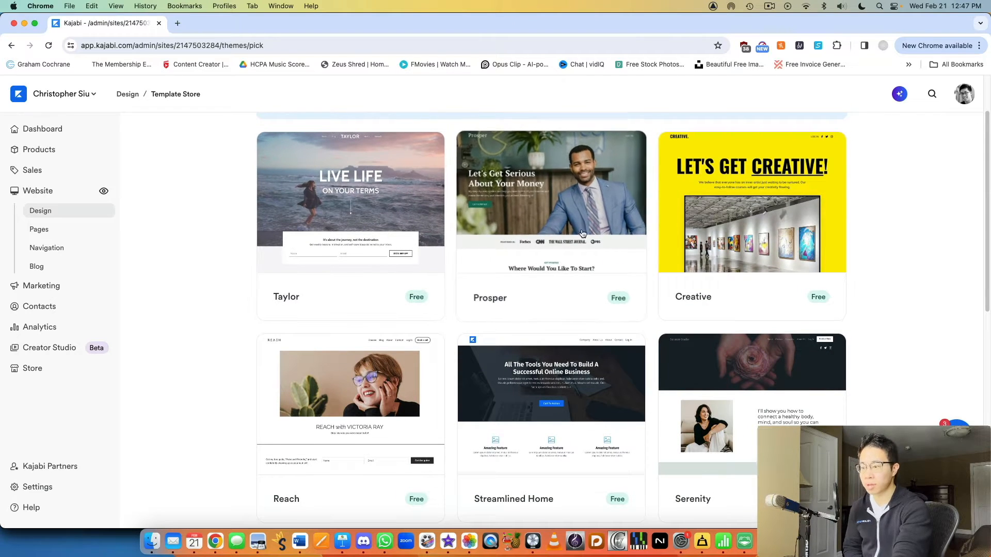
{"action": "scroll", "scroll_direction": "down", "scroll_amount": 3}
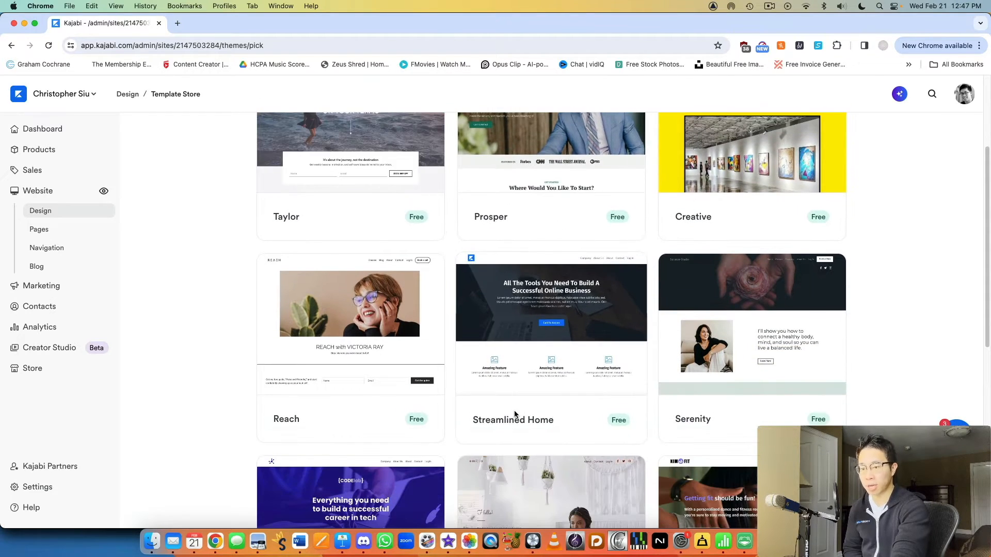
{"action": "scroll", "scroll_direction": "down", "scroll_amount": 3}
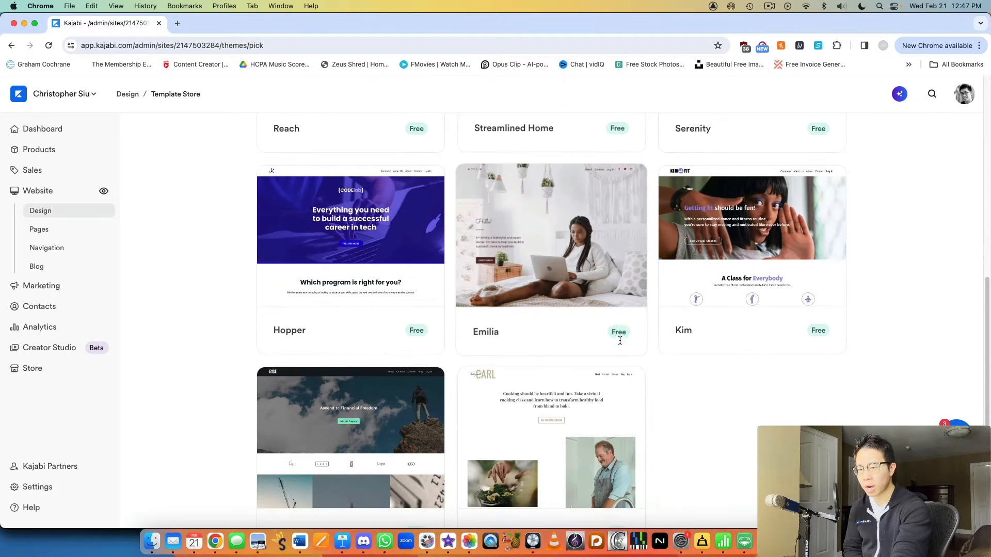
{"action": "scroll", "scroll_direction": "down", "scroll_amount": 3}
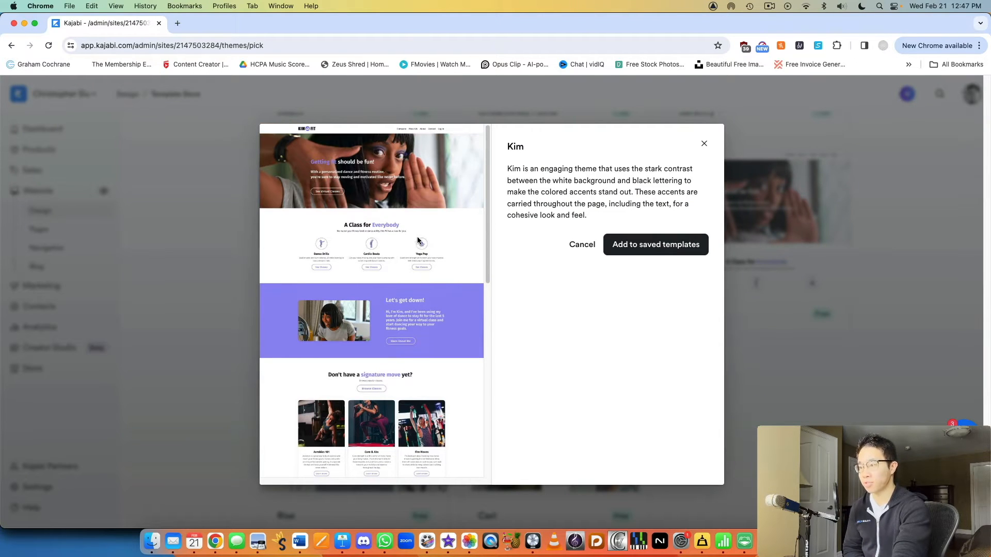
{"action": "mouse_move", "coordinate": [289, 165]}
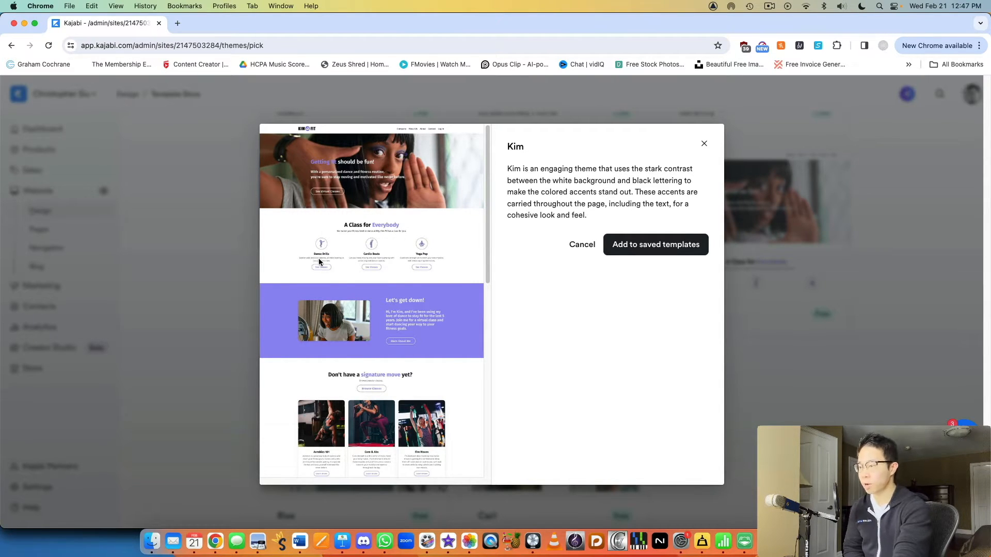
Step: Scroll through the Kim template preview to the bottom, then close the preview dialog
{"action": "scroll", "scroll_direction": "down", "scroll_amount": 3}
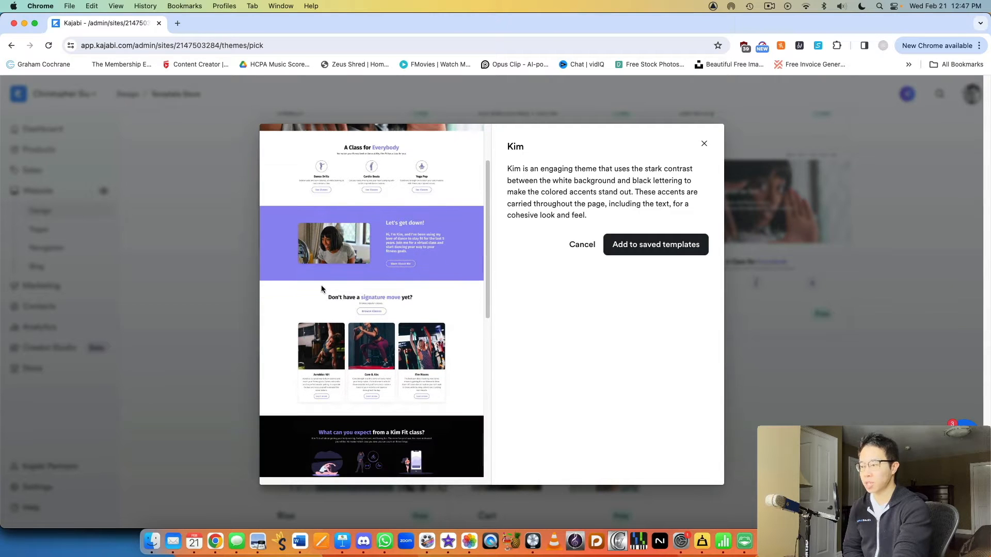
{"action": "scroll", "scroll_direction": "down", "scroll_amount": 3}
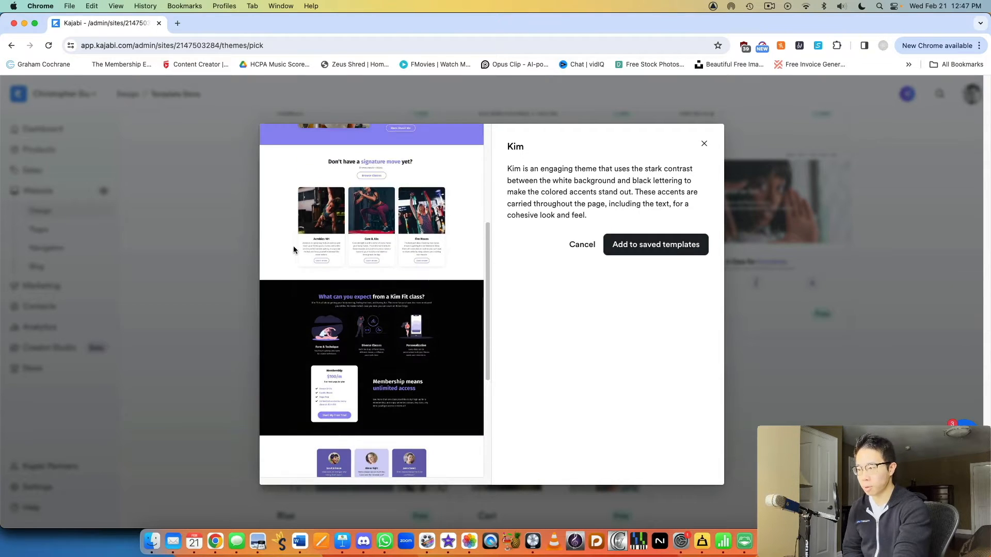
{"action": "scroll", "scroll_direction": "down", "scroll_amount": 3}
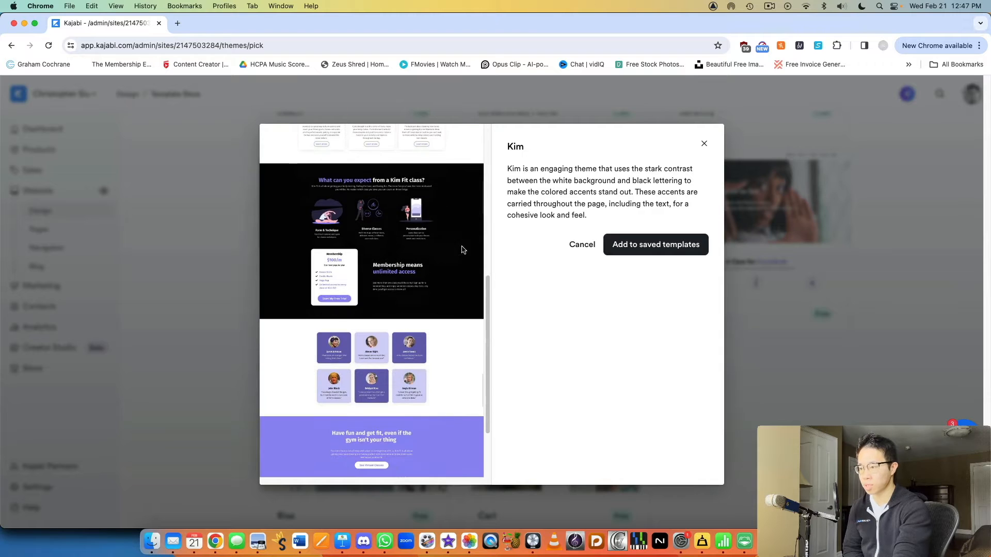
{"action": "scroll", "scroll_direction": "down", "scroll_amount": 3}
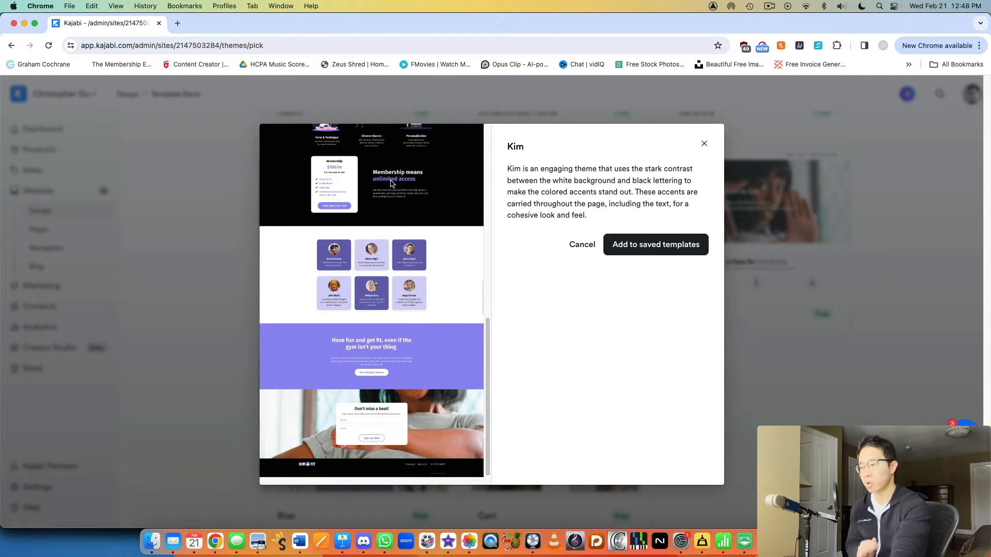
{"action": "mouse_move", "coordinate": [386, 349]}
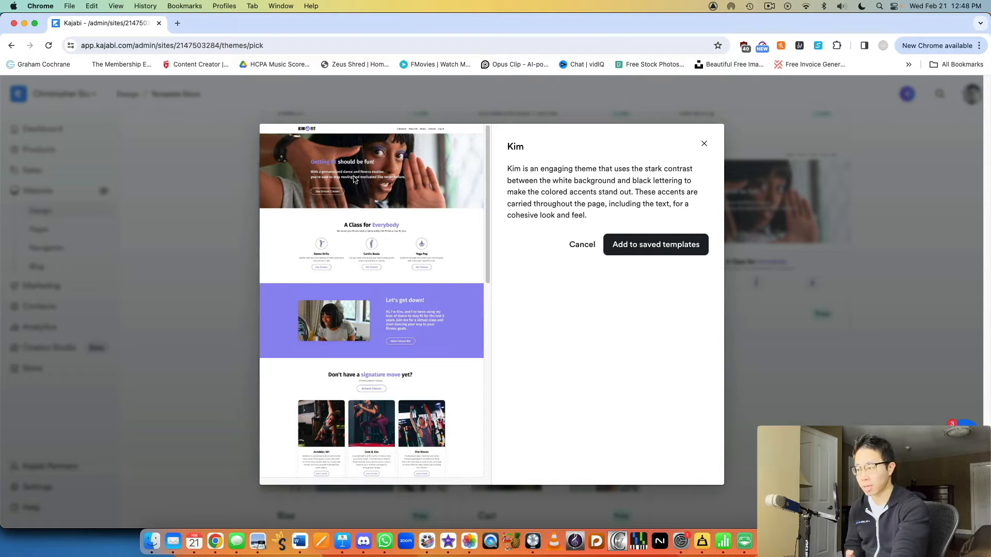
{"action": "mouse_move", "coordinate": [422, 317]}
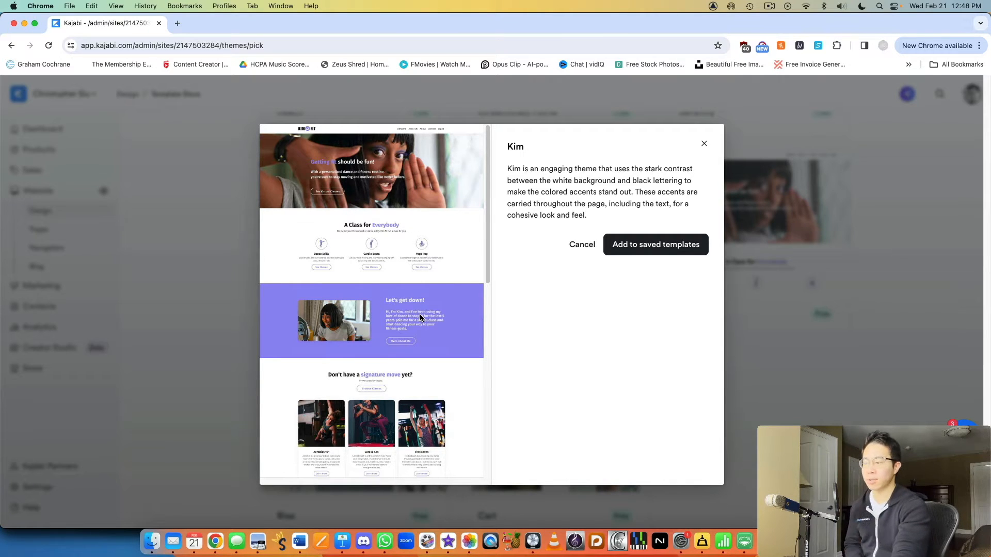
{"action": "scroll", "scroll_direction": "down", "scroll_amount": 3}
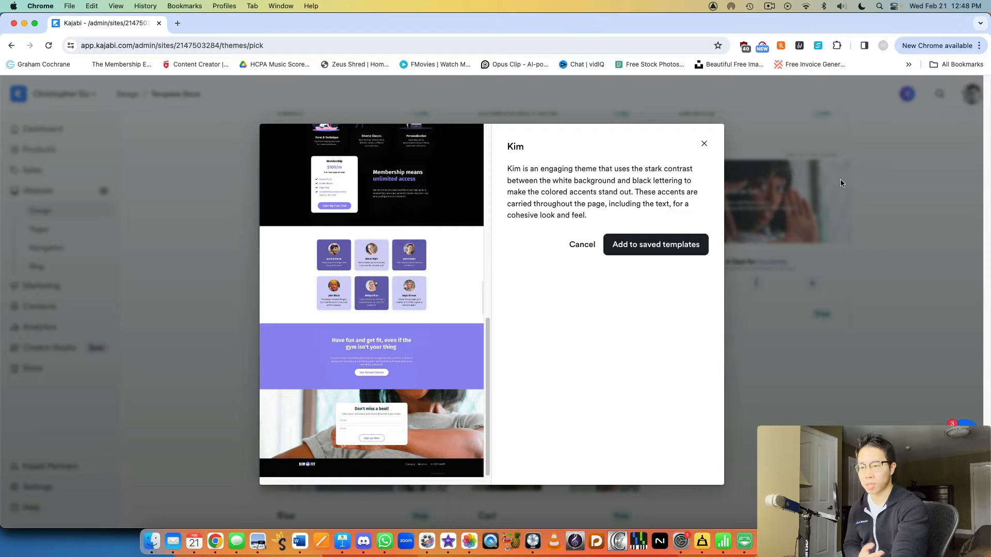
{"action": "left_click", "coordinate": [704, 143]}
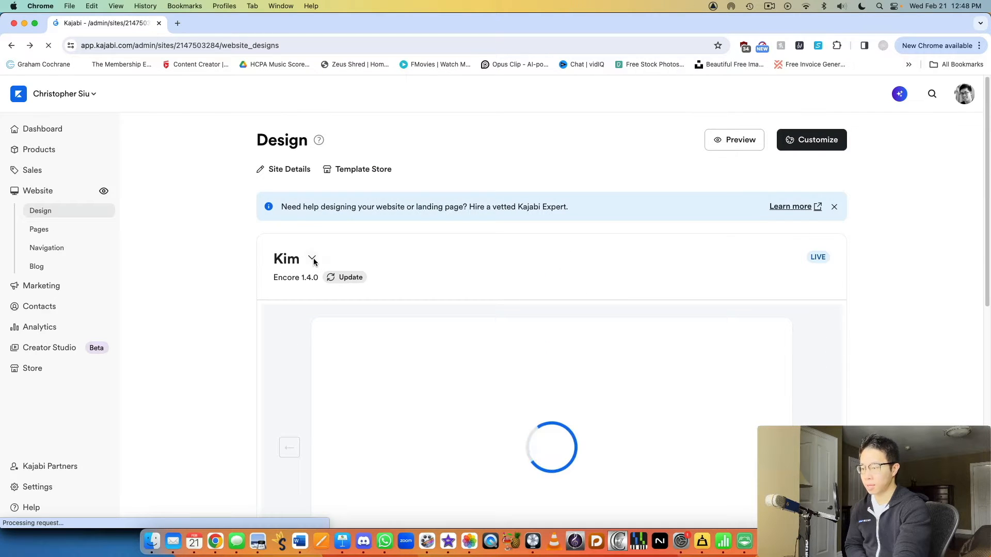
{"action": "scroll", "scroll_direction": "down", "scroll_amount": 3}
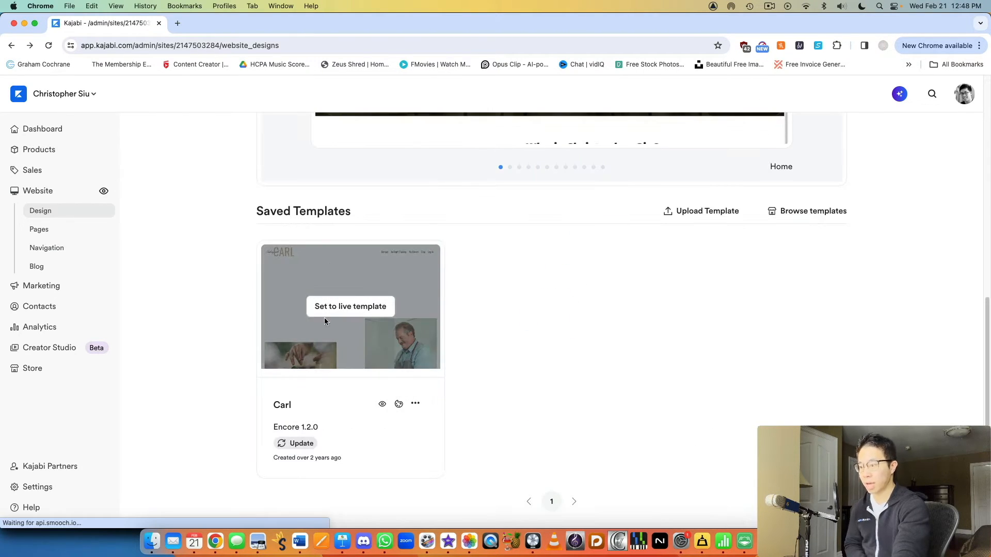
{"action": "mouse_move", "coordinate": [265, 350]}
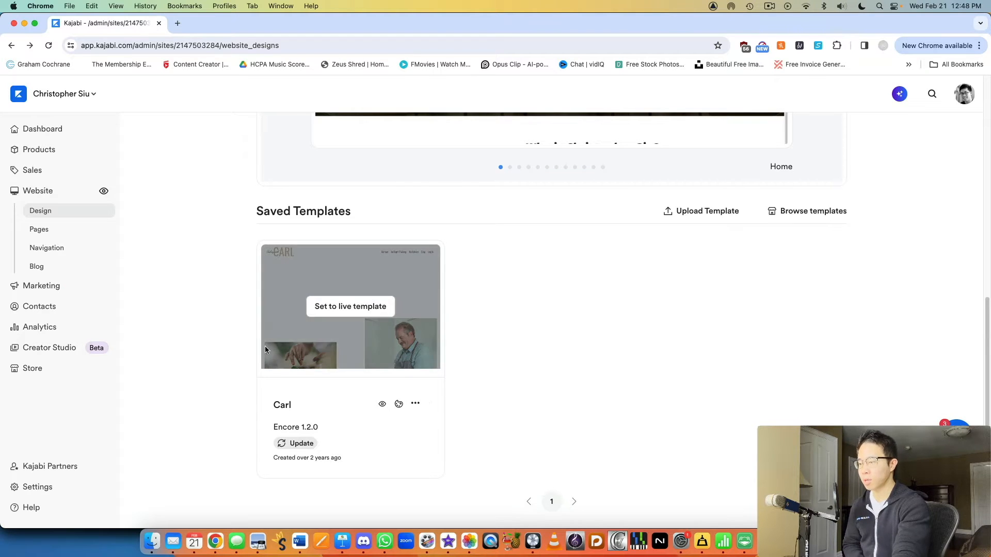
{"action": "mouse_move", "coordinate": [381, 372]}
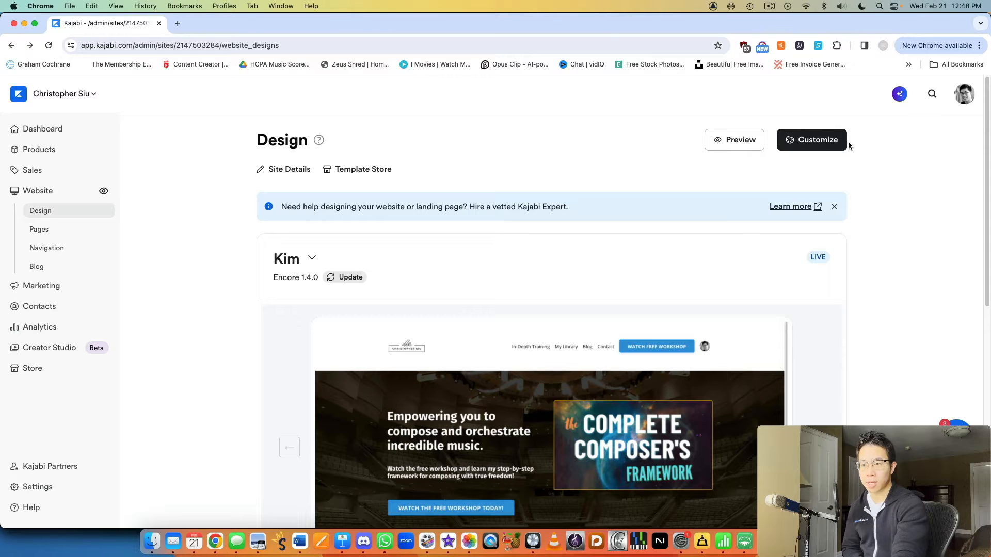
Step: Customize the live Kim design to open its Home page in the page editor
{"action": "left_click", "coordinate": [811, 140]}
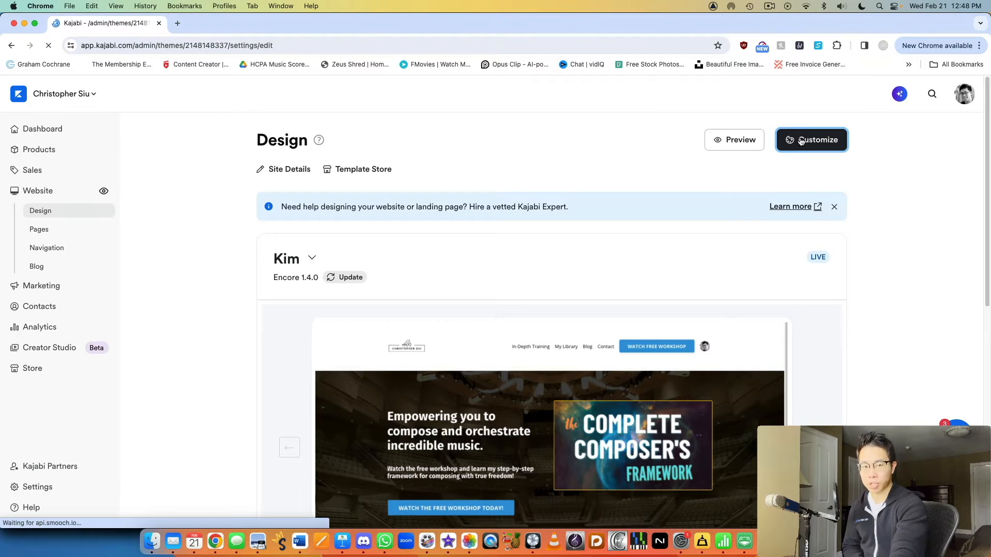
{"action": "left_click", "coordinate": [811, 140]}
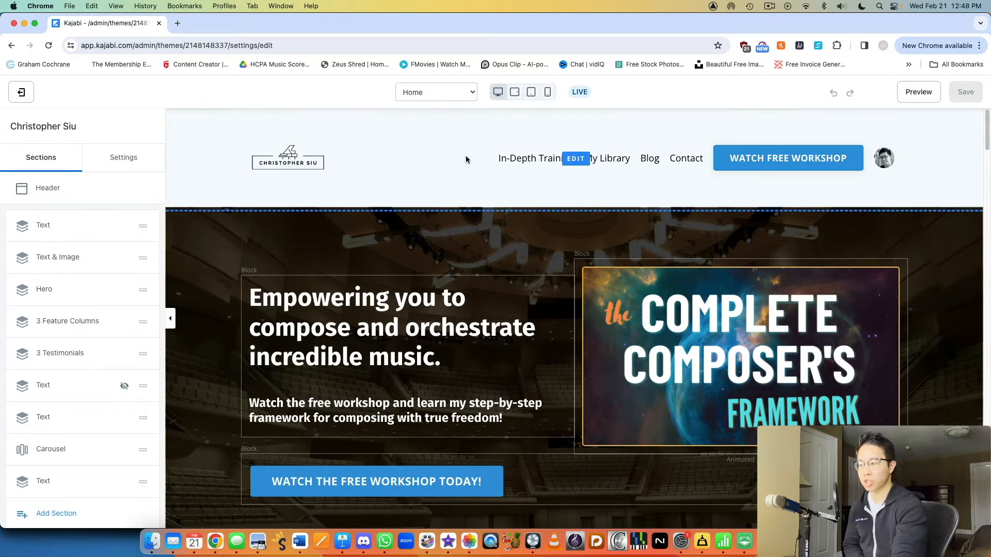
{"action": "mouse_move", "coordinate": [526, 207]}
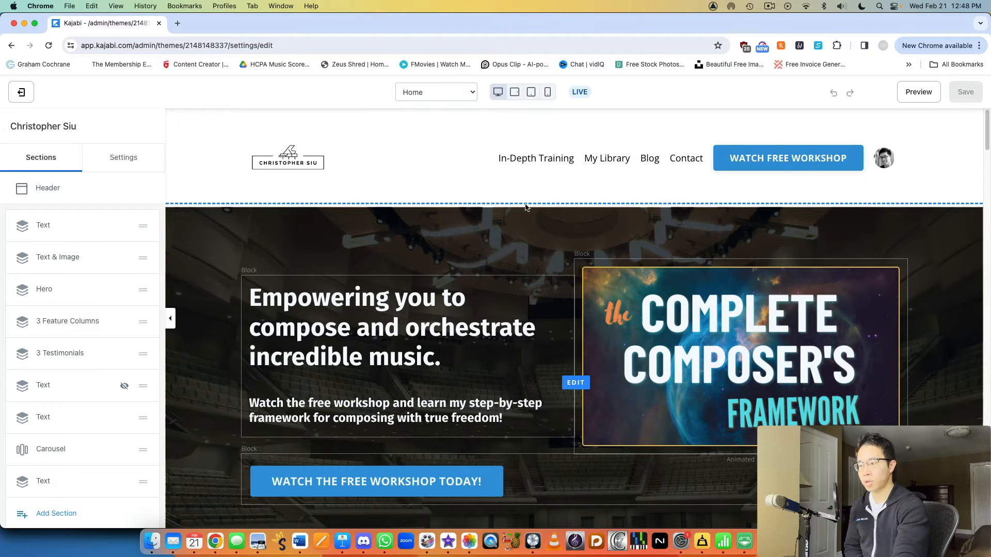
Step: Inspect the Header's WATCH FREE WORKSHOP call-to-action settings, then preview the home page
{"action": "left_click", "coordinate": [48, 188]}
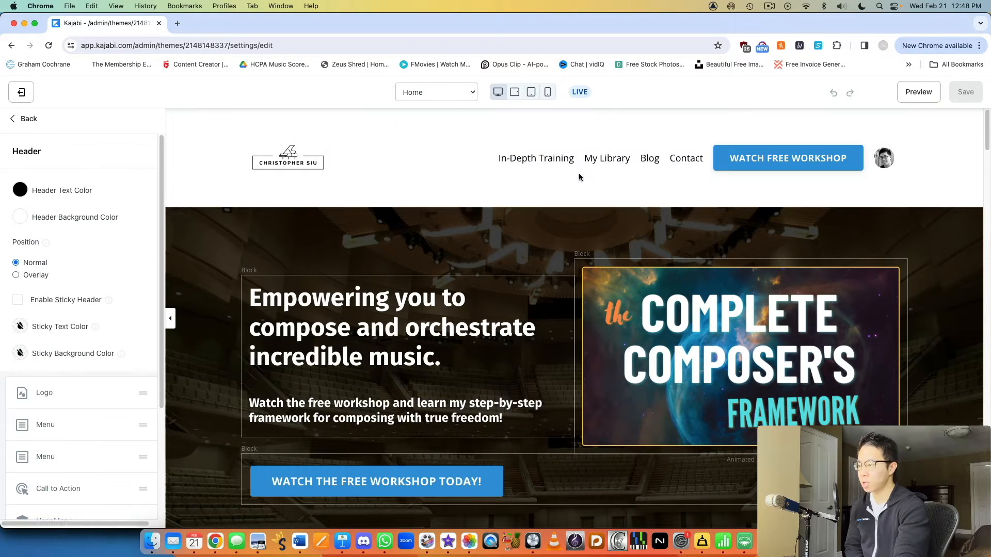
{"action": "scroll", "scroll_direction": "down", "scroll_amount": 3}
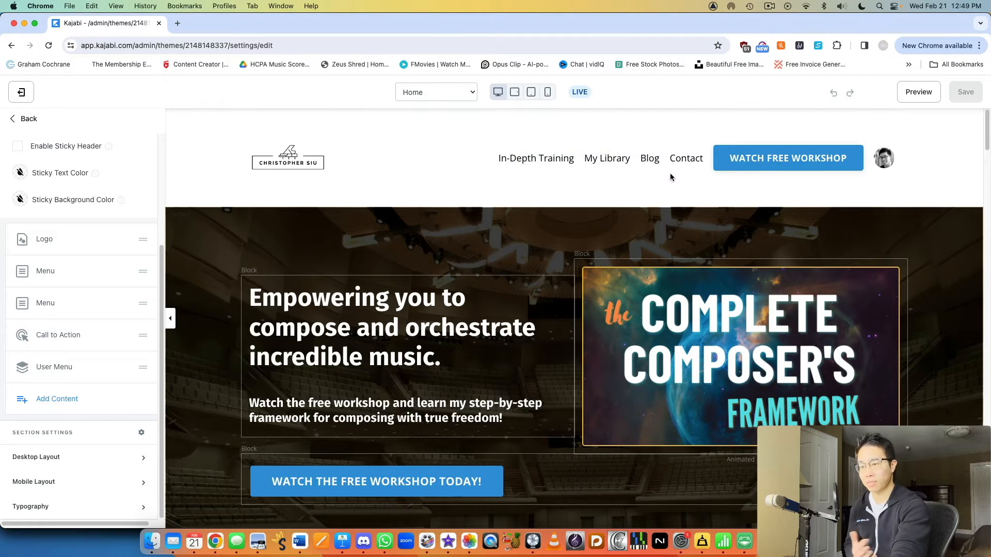
{"action": "mouse_move", "coordinate": [701, 155]}
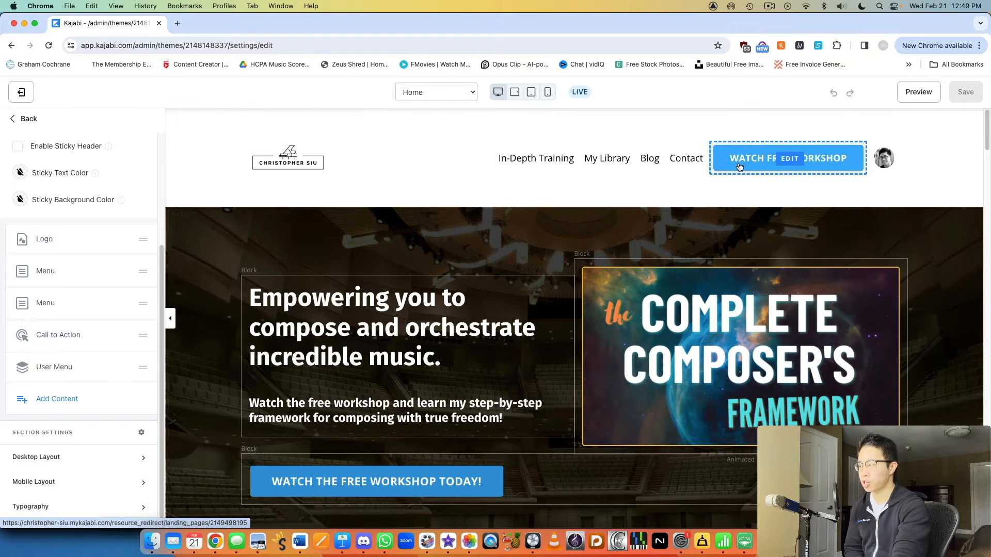
{"action": "left_click", "coordinate": [788, 159]}
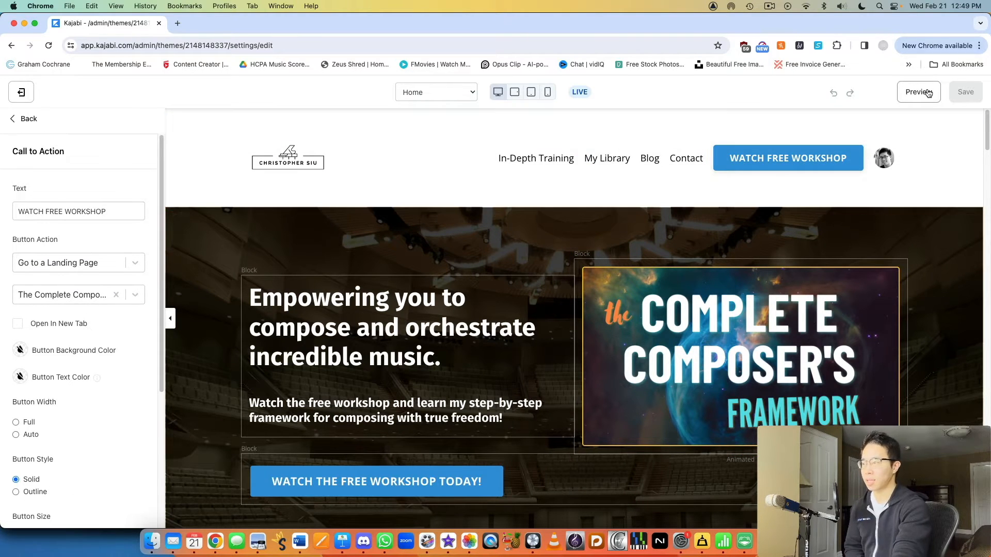
{"action": "left_click", "coordinate": [918, 91]}
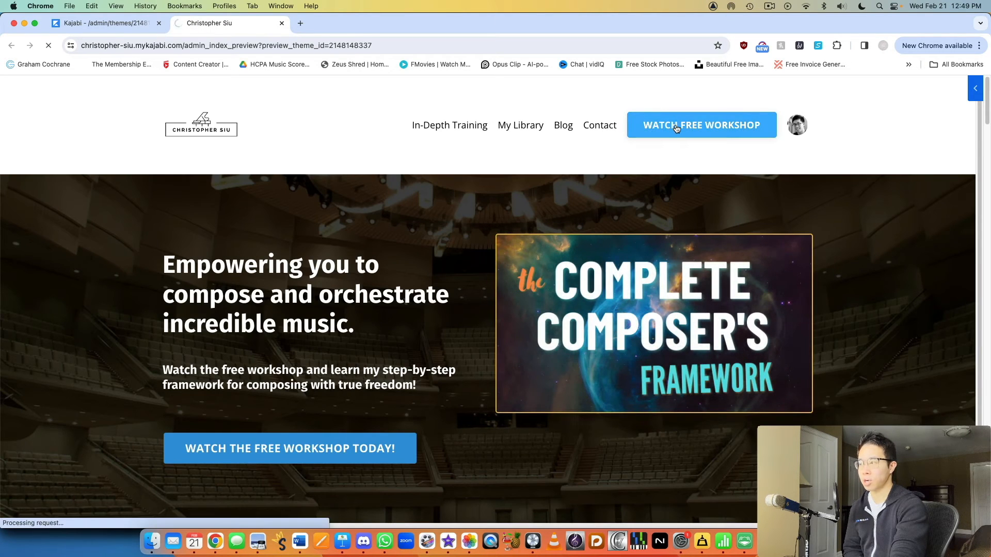
Step: Follow Watch Free Workshop to the Complete Composer's Framework landing page, then close the preview
{"action": "left_click", "coordinate": [676, 126]}
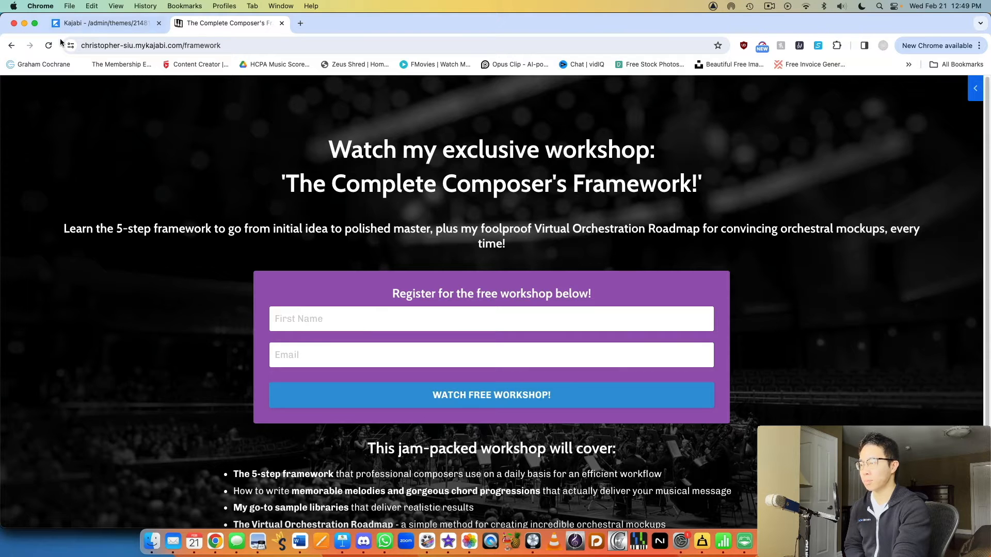
{"action": "left_click", "coordinate": [109, 23]}
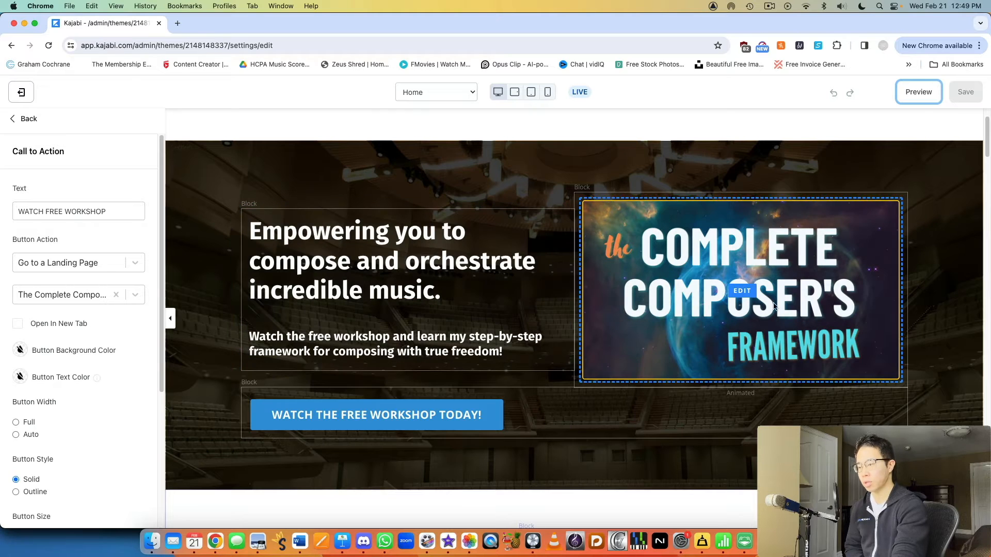
Step: Scroll past Who is Christopher Siu to the Demo Reels section and its block list
{"action": "scroll", "scroll_direction": "down", "scroll_amount": 3}
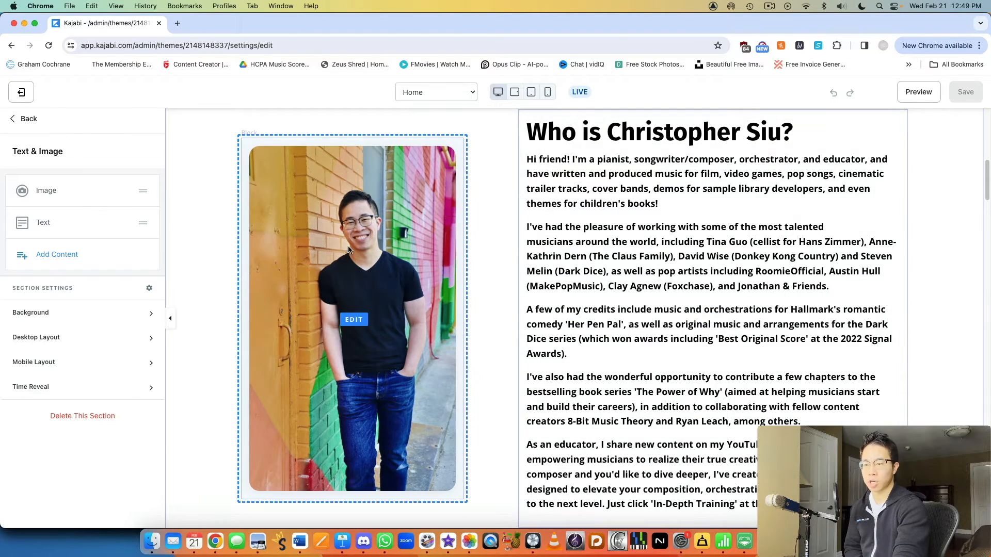
{"action": "scroll", "scroll_direction": "down", "scroll_amount": 3}
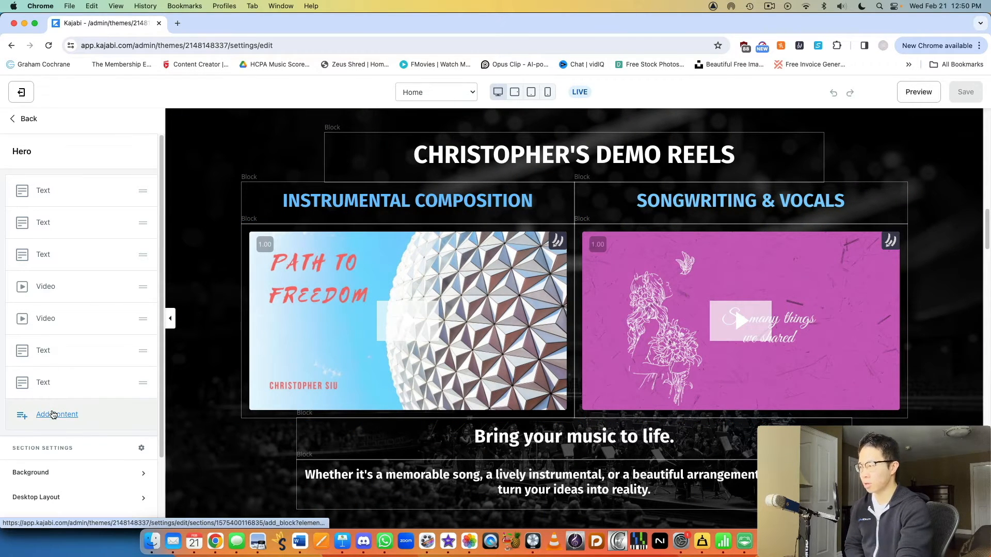
Step: Add an Accordion block with placeholder text beneath the demo reels section
{"action": "left_click", "coordinate": [54, 415]}
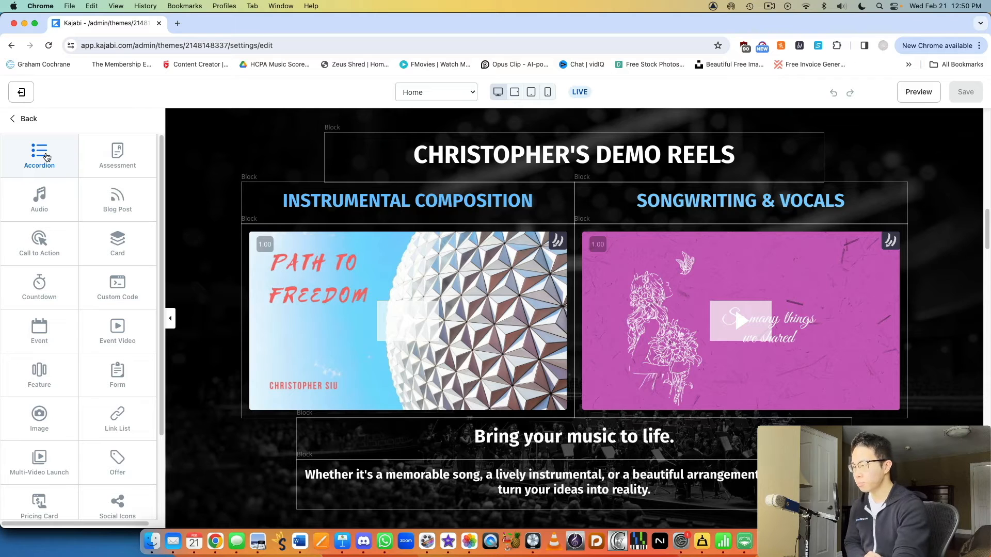
{"action": "left_click", "coordinate": [39, 155]}
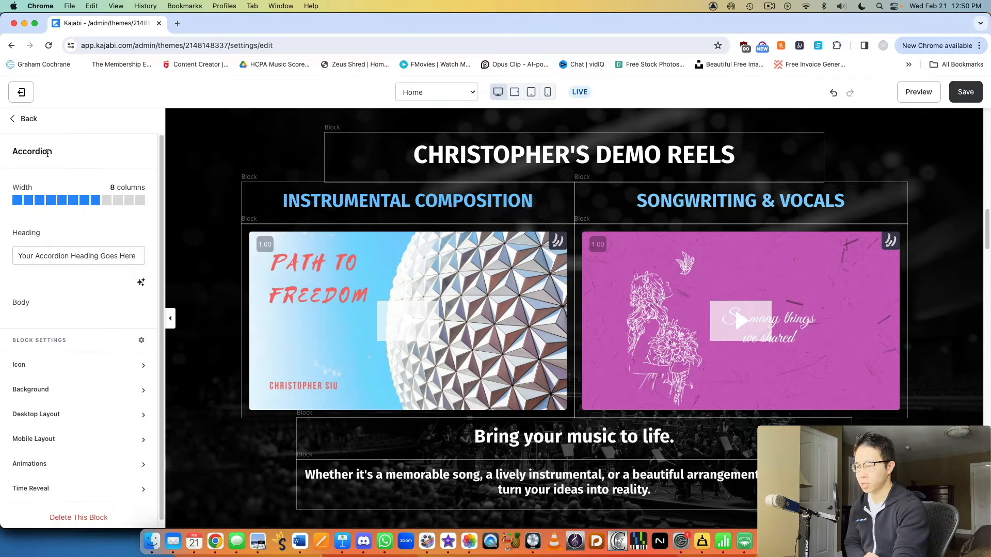
{"action": "scroll", "scroll_direction": "down", "scroll_amount": 3}
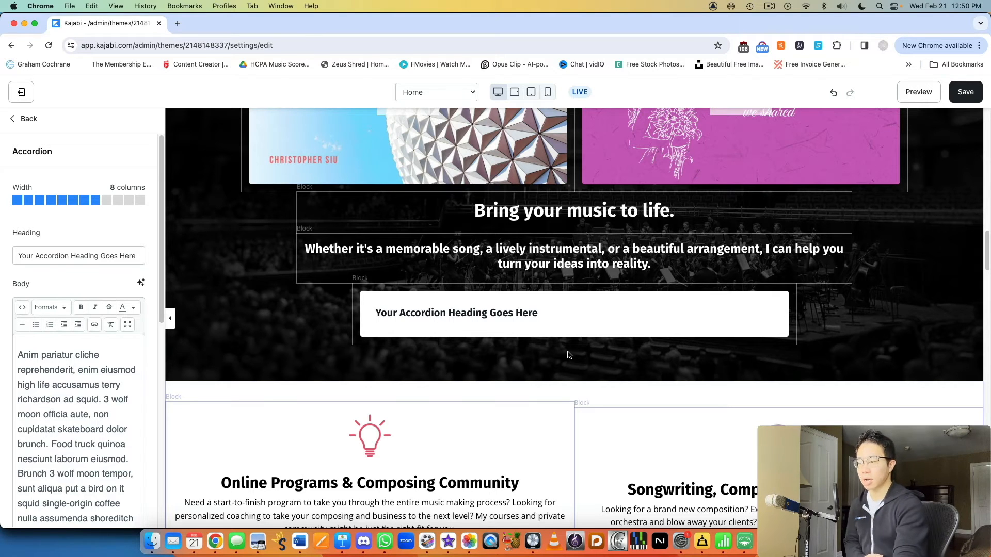
{"action": "mouse_move", "coordinate": [114, 122]}
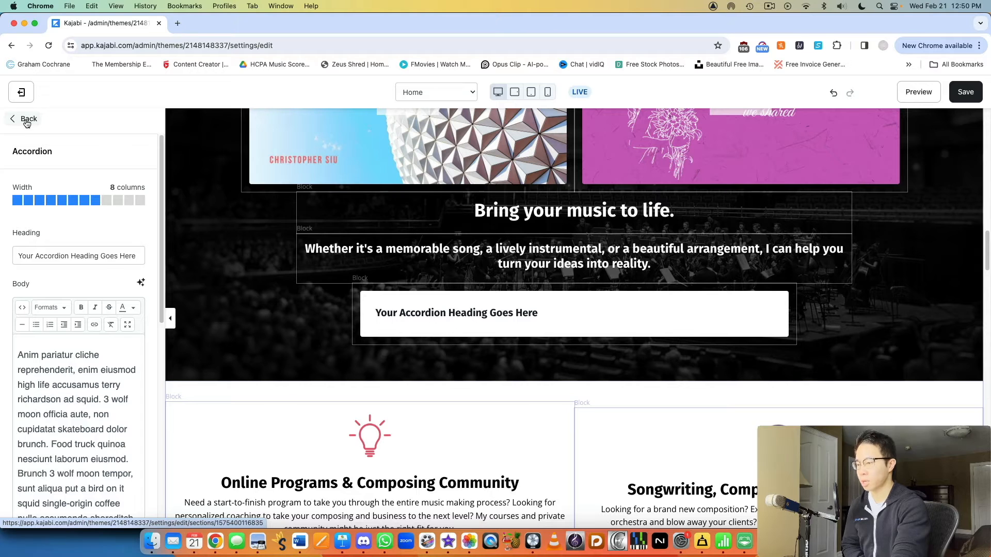
Step: Undo the accordion addition and bring the block type grid back up
{"action": "left_click", "coordinate": [23, 118]}
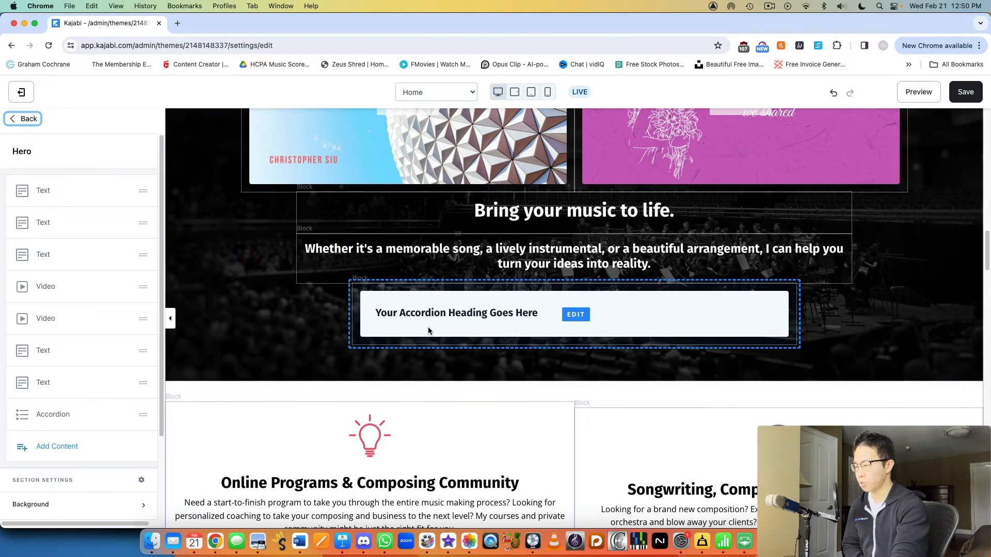
{"action": "left_click", "coordinate": [122, 415]}
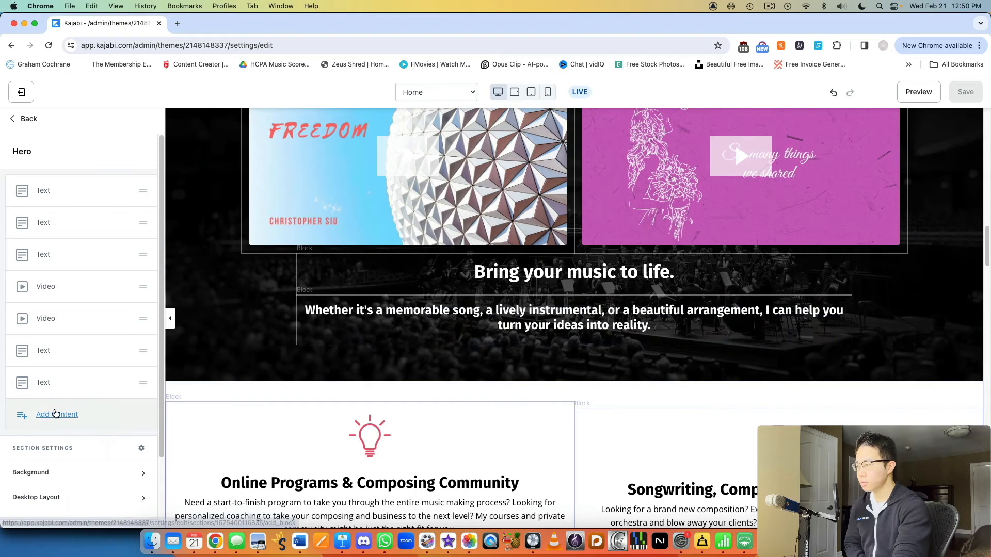
{"action": "left_click", "coordinate": [56, 415]}
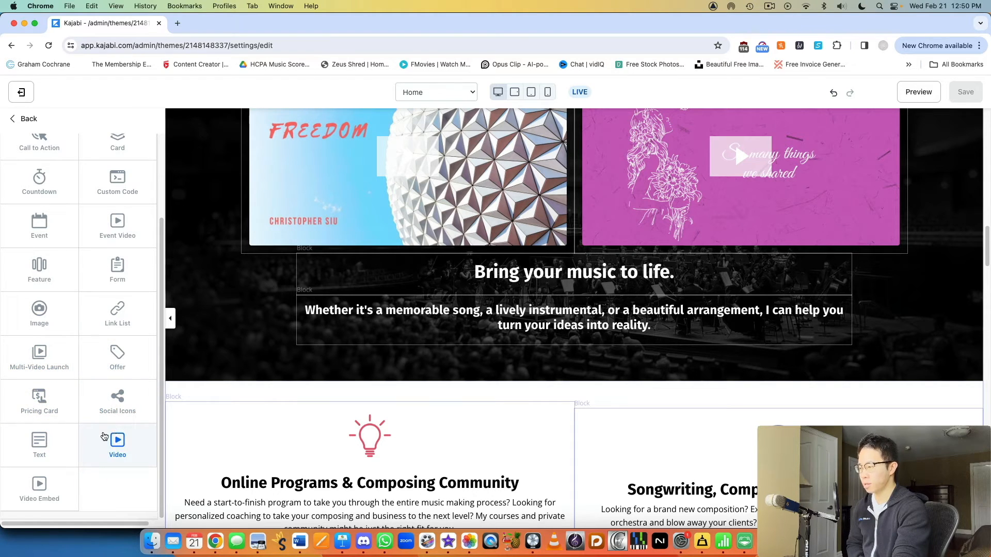
{"action": "mouse_move", "coordinate": [127, 443]}
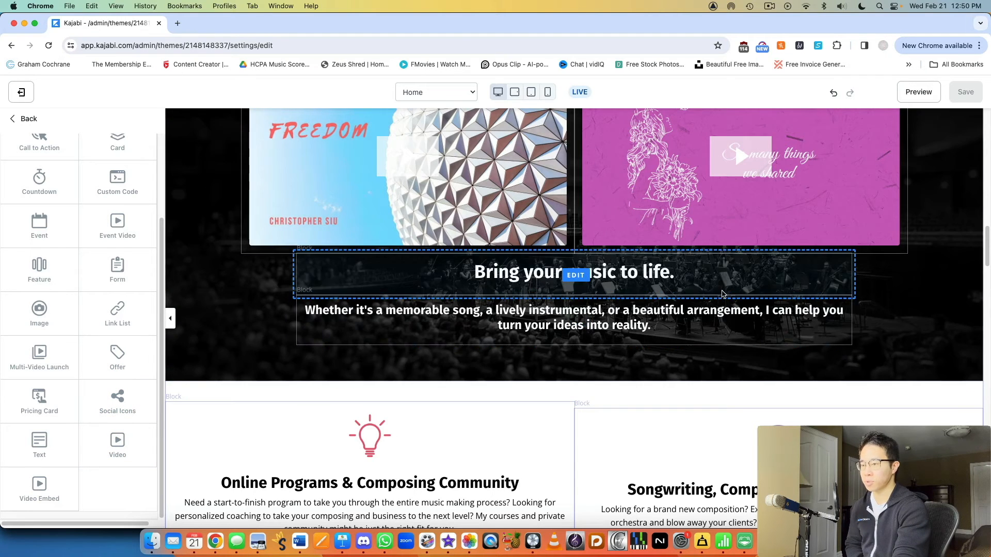
Step: Scroll through the service cards, What clients say and student video sections to the student-wins Carousel
{"action": "scroll", "scroll_direction": "down", "scroll_amount": 3}
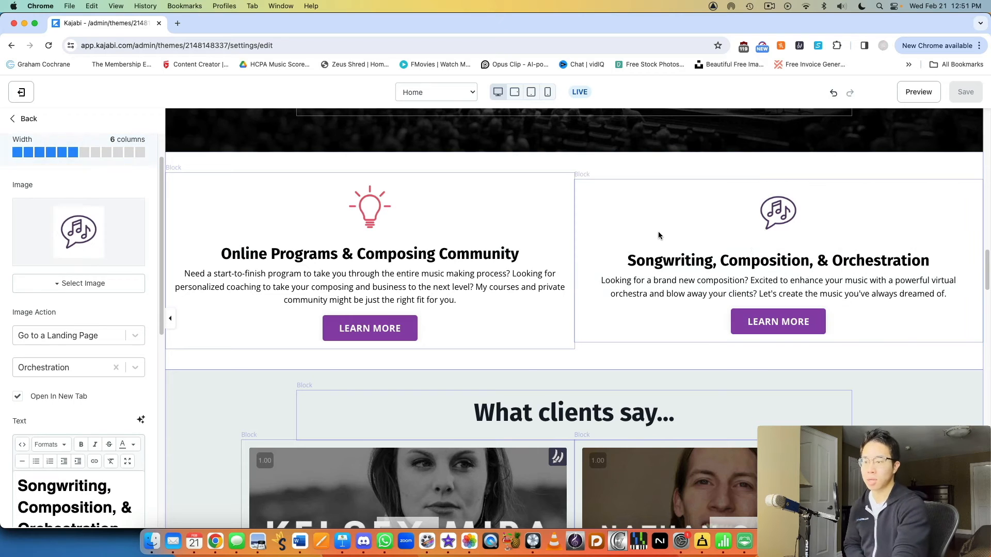
{"action": "mouse_move", "coordinate": [676, 252]}
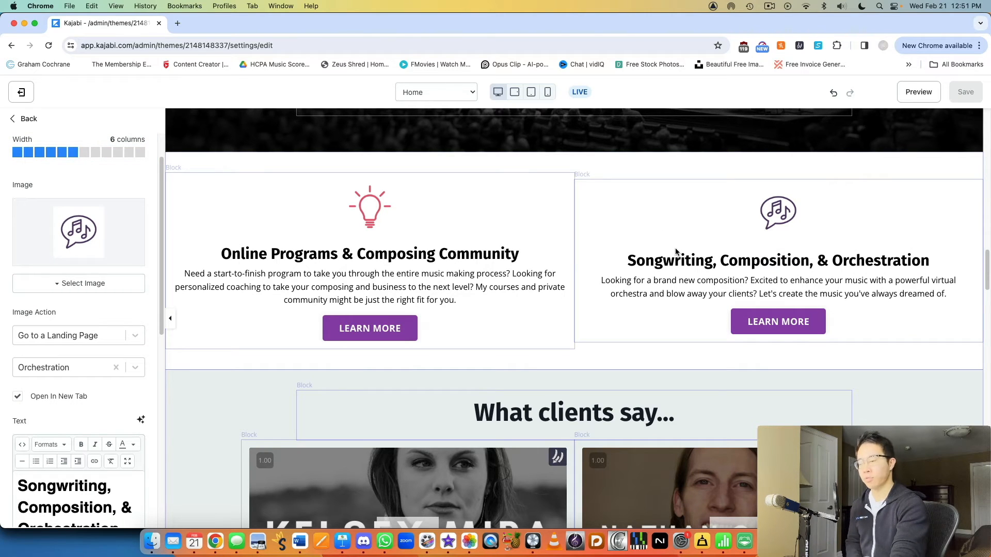
{"action": "scroll", "scroll_direction": "down", "scroll_amount": 3}
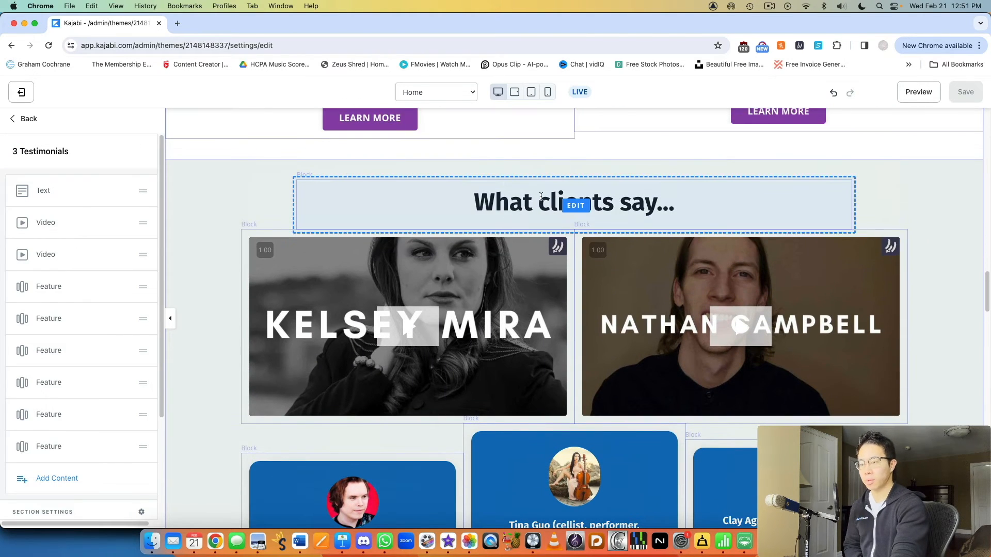
{"action": "scroll", "scroll_direction": "down", "scroll_amount": 3}
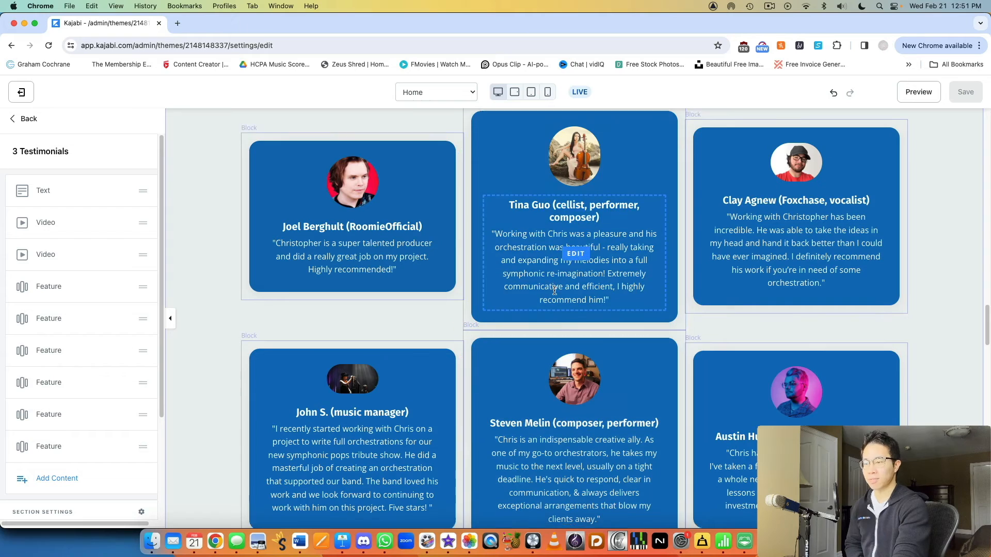
{"action": "scroll", "scroll_direction": "down", "scroll_amount": 3}
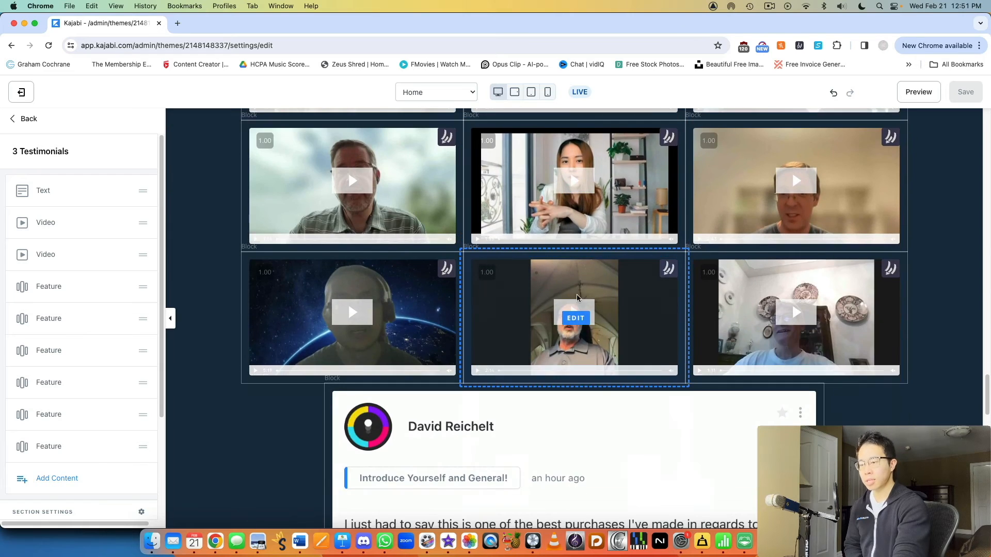
{"action": "scroll", "scroll_direction": "up", "scroll_amount": 3}
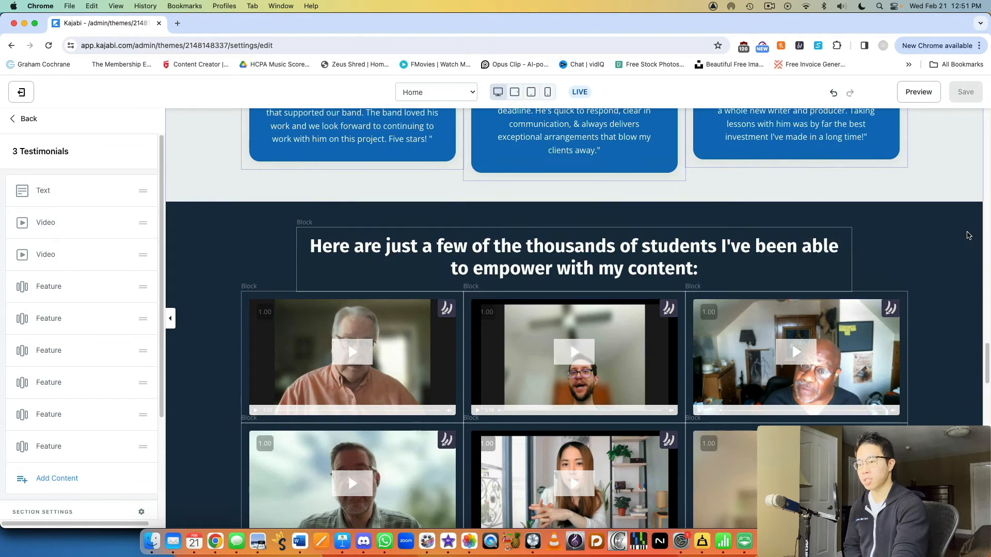
{"action": "scroll", "scroll_direction": "down", "scroll_amount": 3}
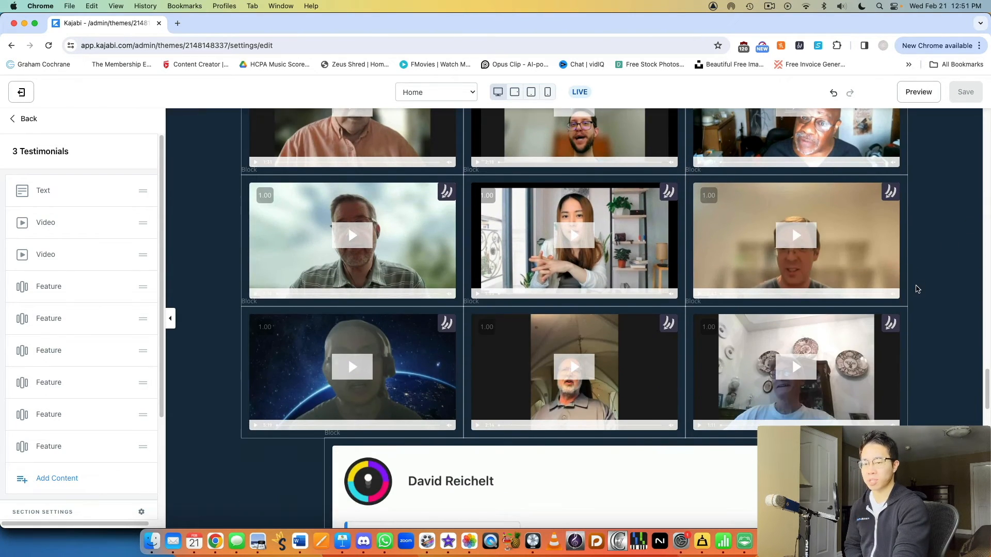
{"action": "scroll", "scroll_direction": "down", "scroll_amount": 3}
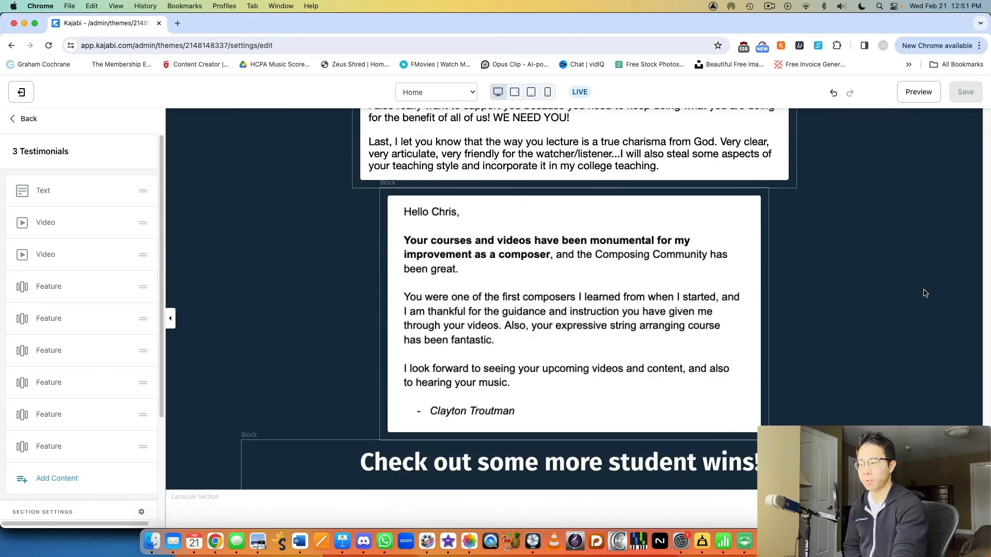
{"action": "scroll", "scroll_direction": "down", "scroll_amount": 3}
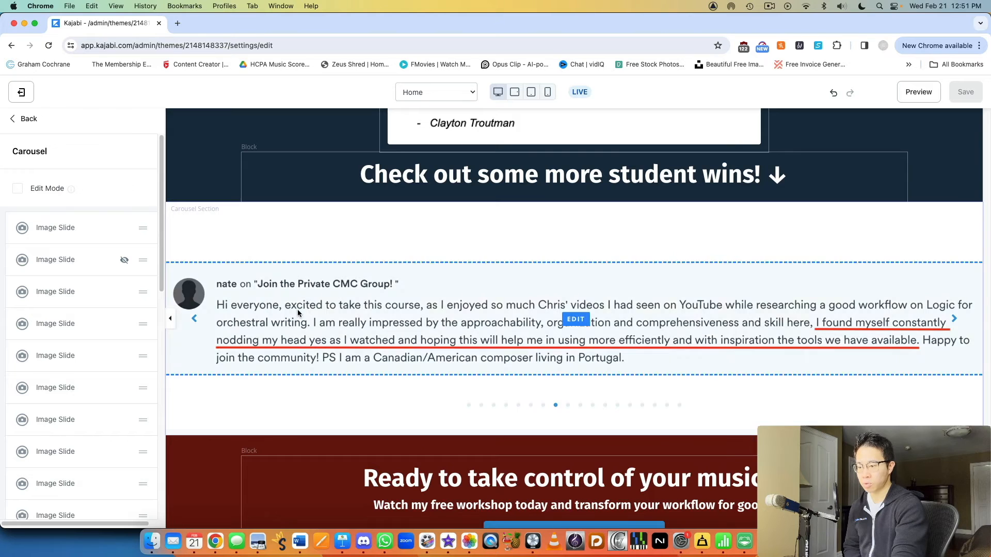
Step: Browse the student-wins carousel and select the 'Ready to take control of your music' section
{"action": "left_click", "coordinate": [580, 404]}
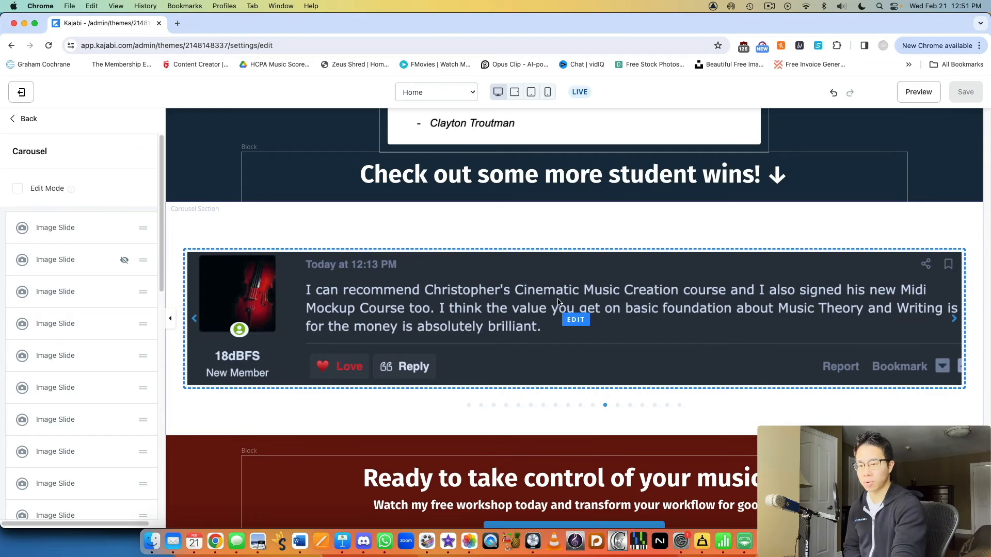
{"action": "scroll", "scroll_direction": "down", "scroll_amount": 3}
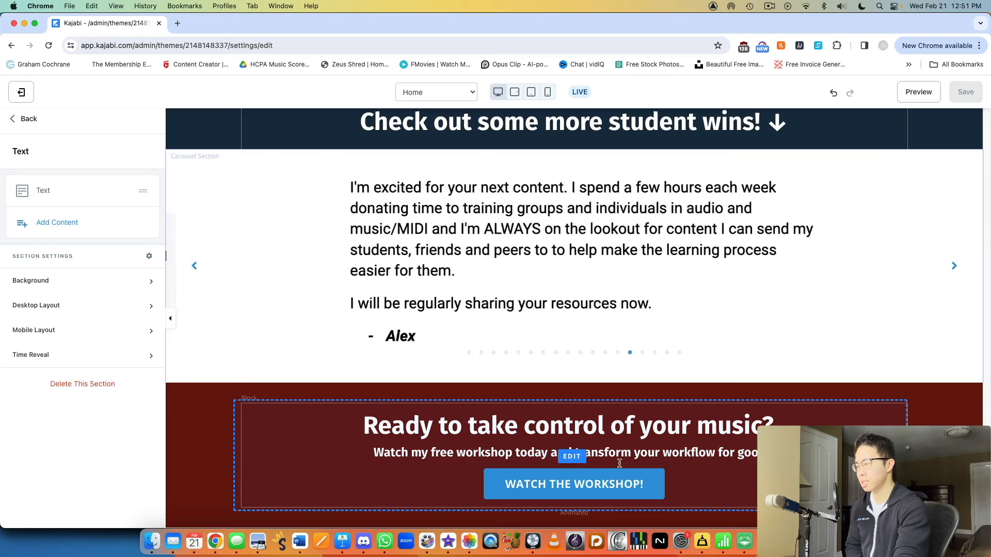
Step: Reveal the closing block's Call To Action settings, where 'WATCH THE WORKSHOP!' links to the workshop landing page
{"action": "left_click", "coordinate": [571, 457]}
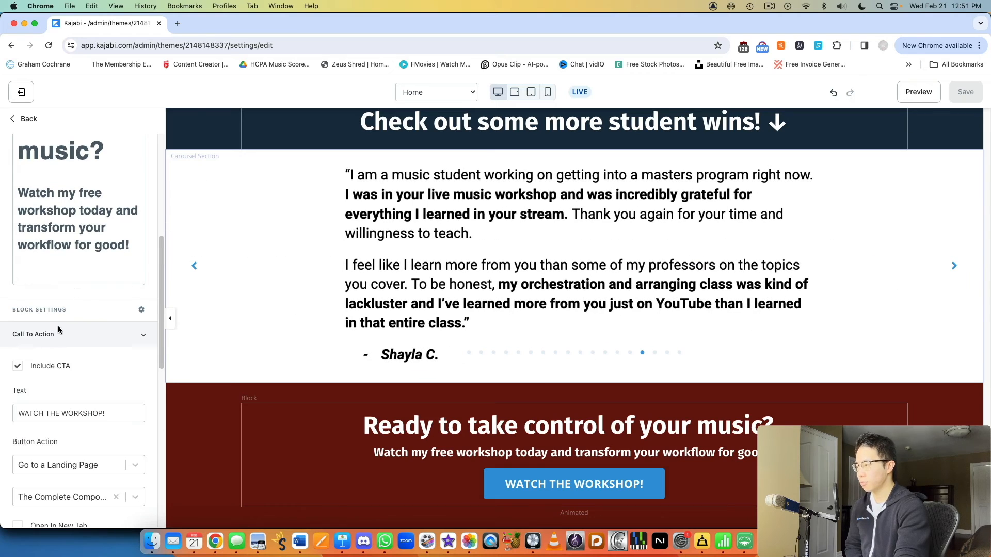
{"action": "scroll", "scroll_direction": "down", "scroll_amount": 3}
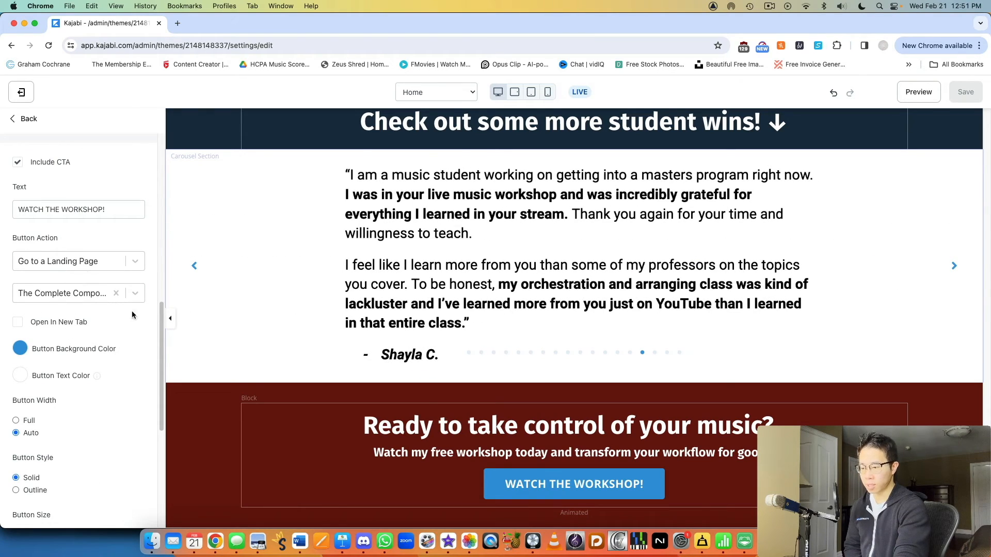
{"action": "mouse_move", "coordinate": [11, 277]}
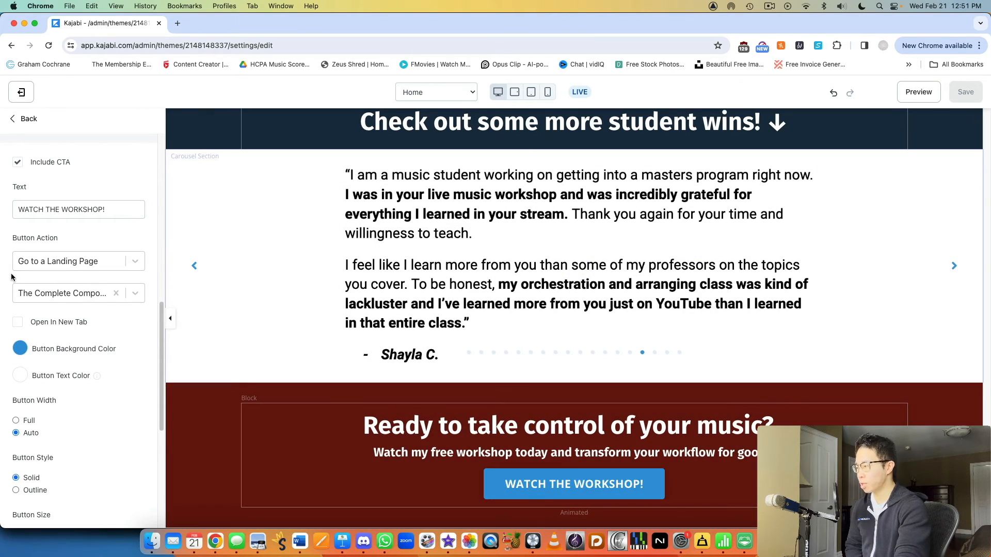
{"action": "left_click", "coordinate": [78, 261]}
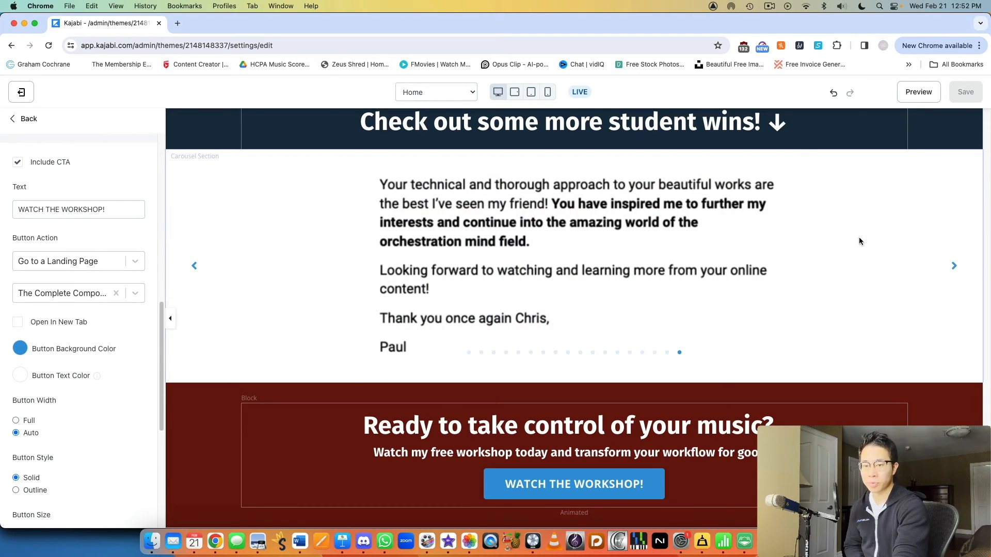
Step: Return the editor view to the top of the home page
{"action": "scroll", "scroll_direction": "down", "scroll_amount": 3}
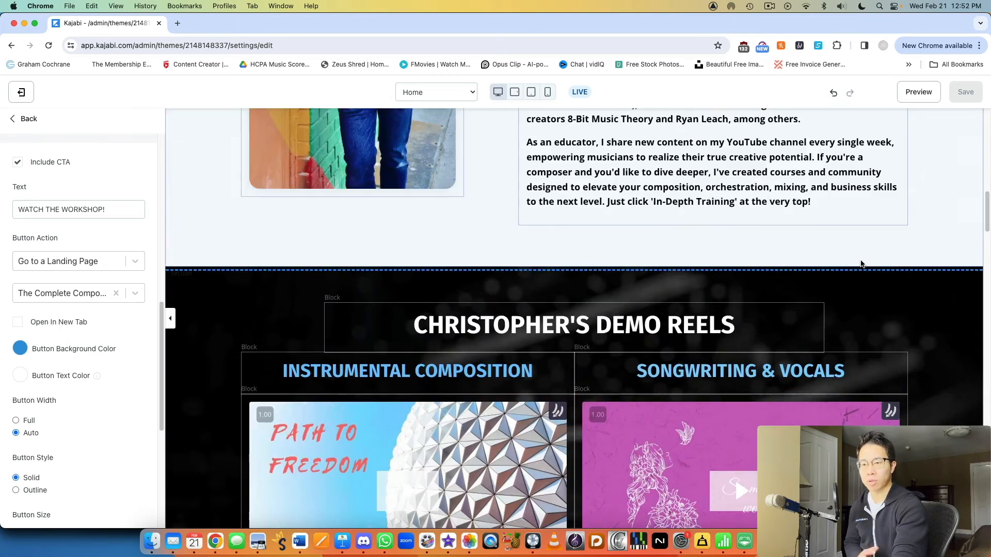
{"action": "scroll", "scroll_direction": "up", "scroll_amount": 3}
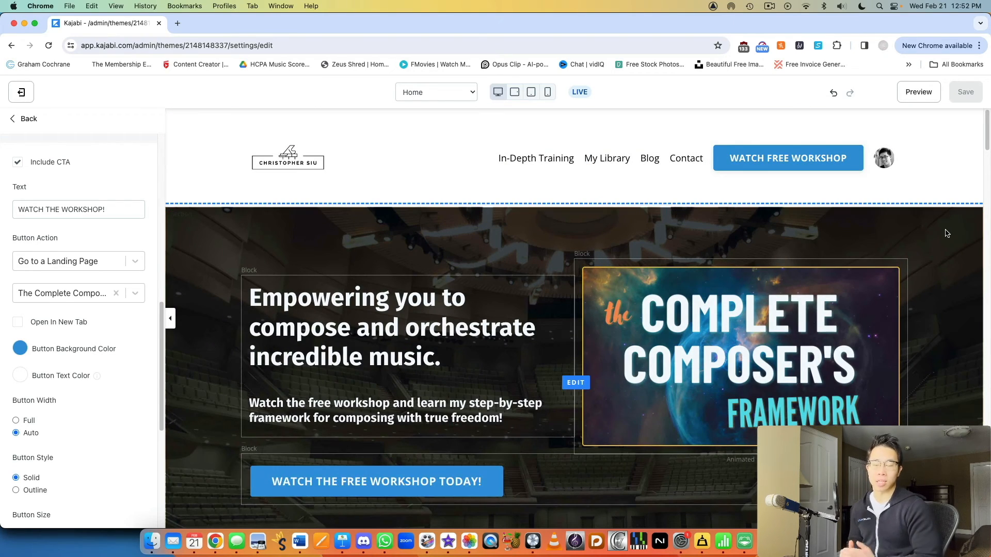